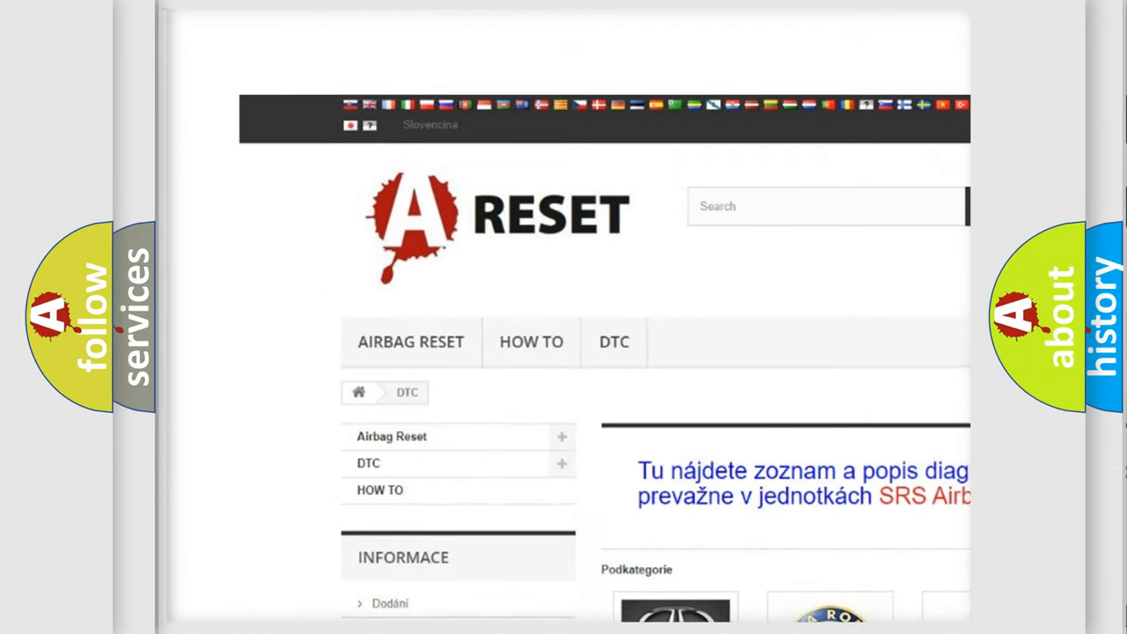
scroll("down", 3)
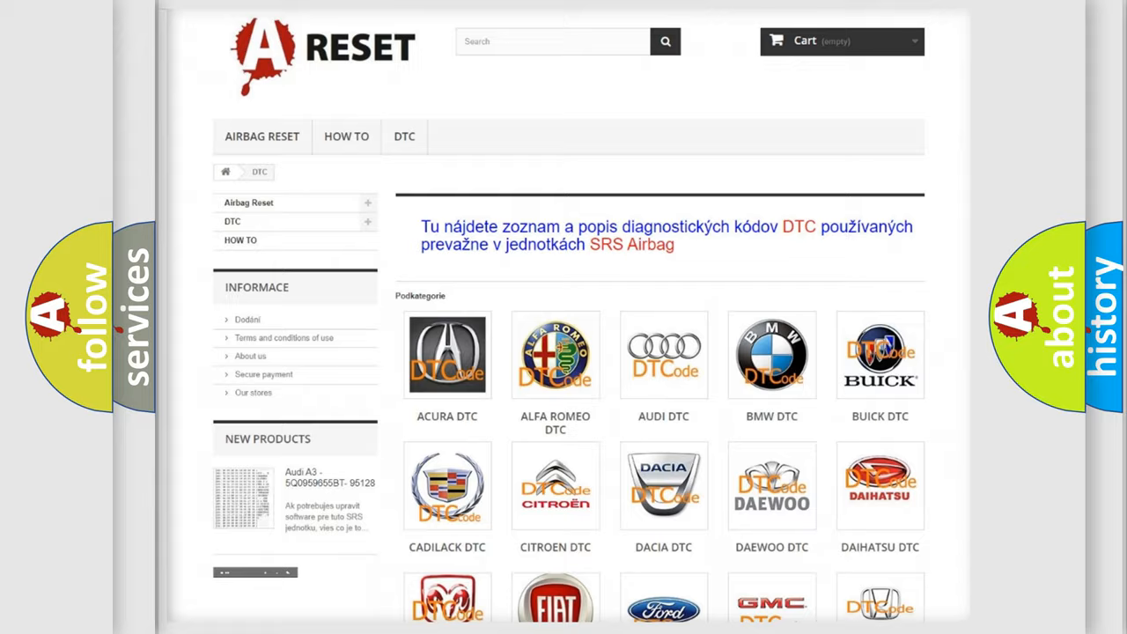
scroll("down", 3)
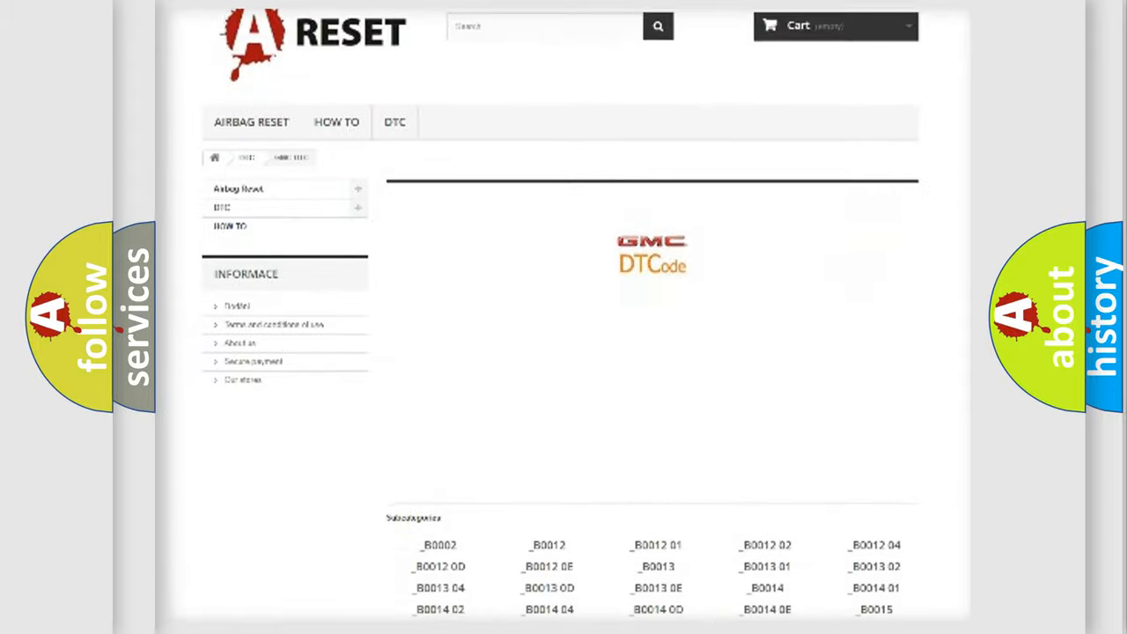
scroll("down", 3)
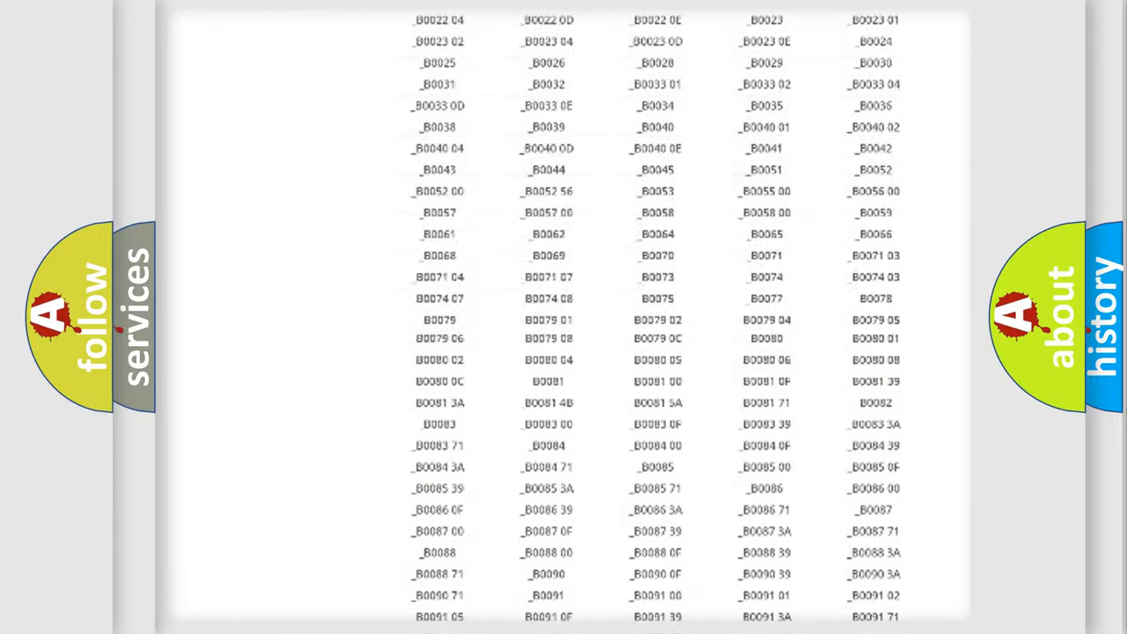